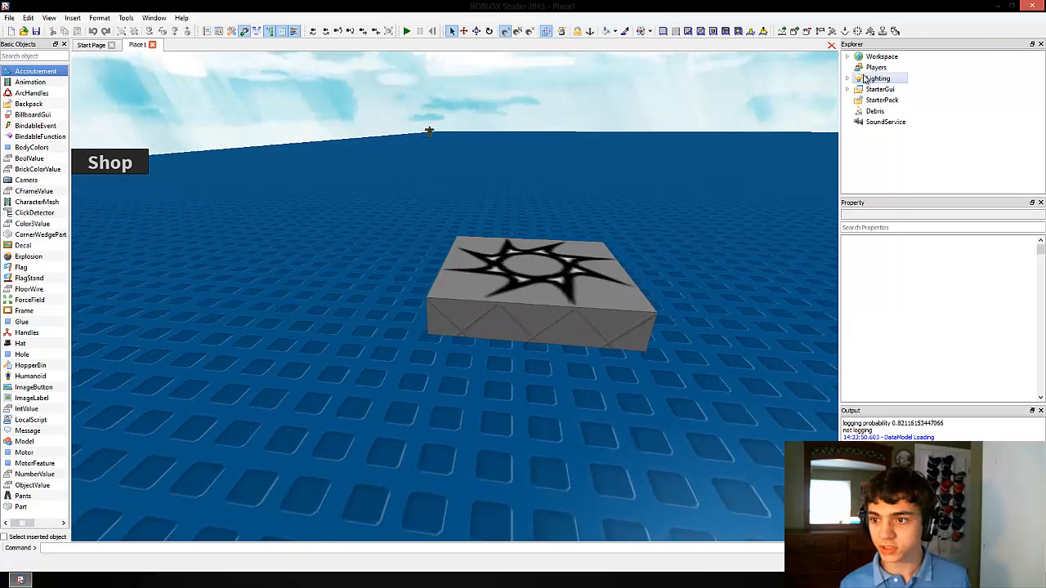
Step: Expand StarterGui down to ListPage and select its Script
click(847, 89)
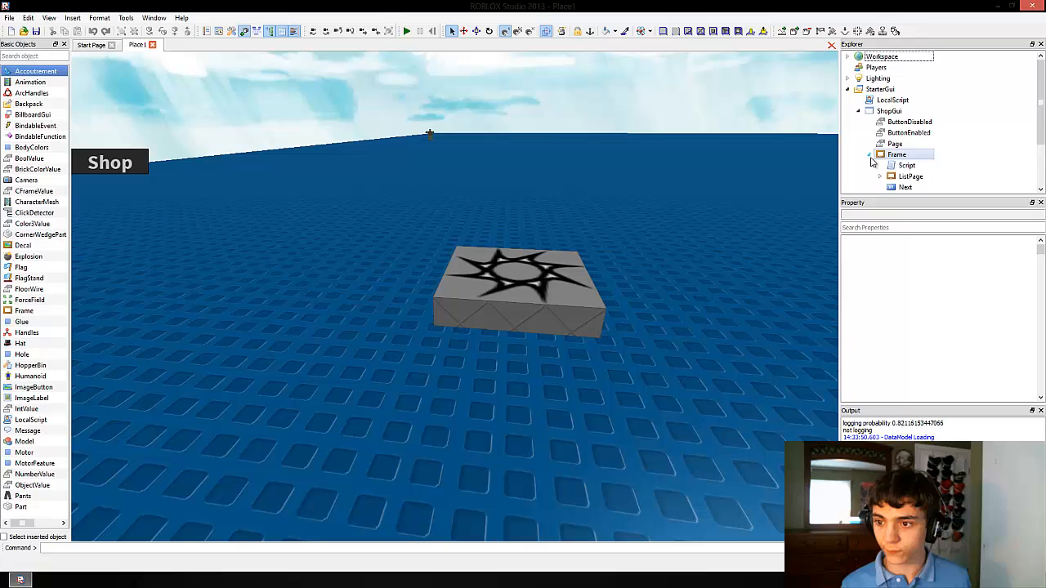
click(879, 143)
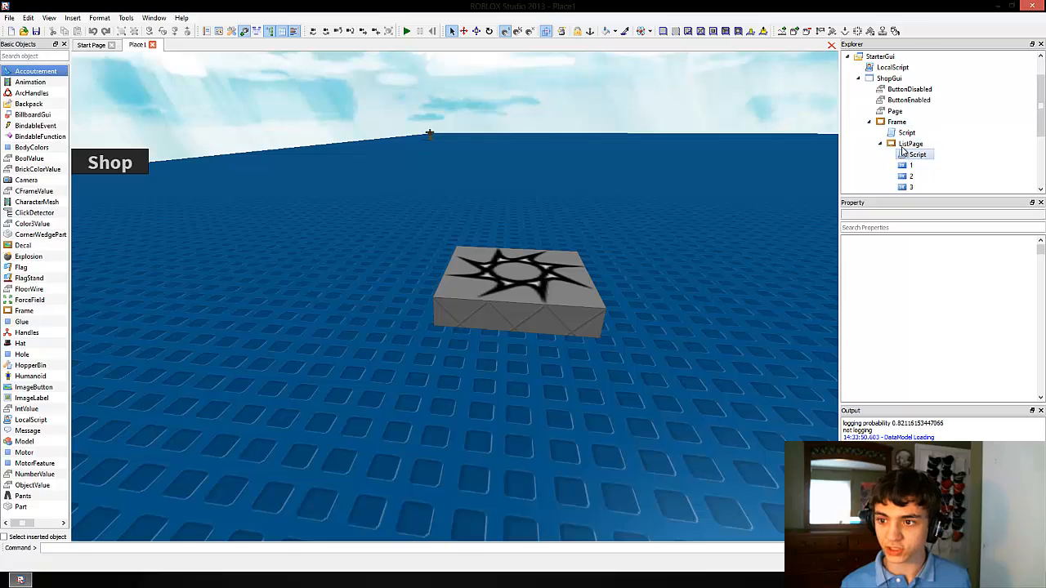
click(918, 155)
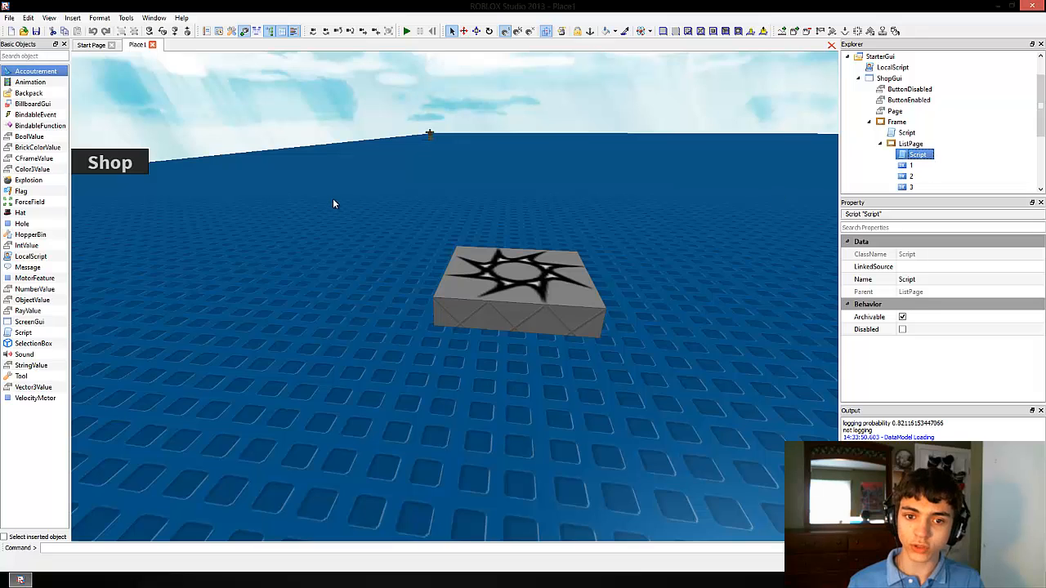
Step: Open the ListPage Script and scroll through LoadProducts and Purchase
double_click(918, 154)
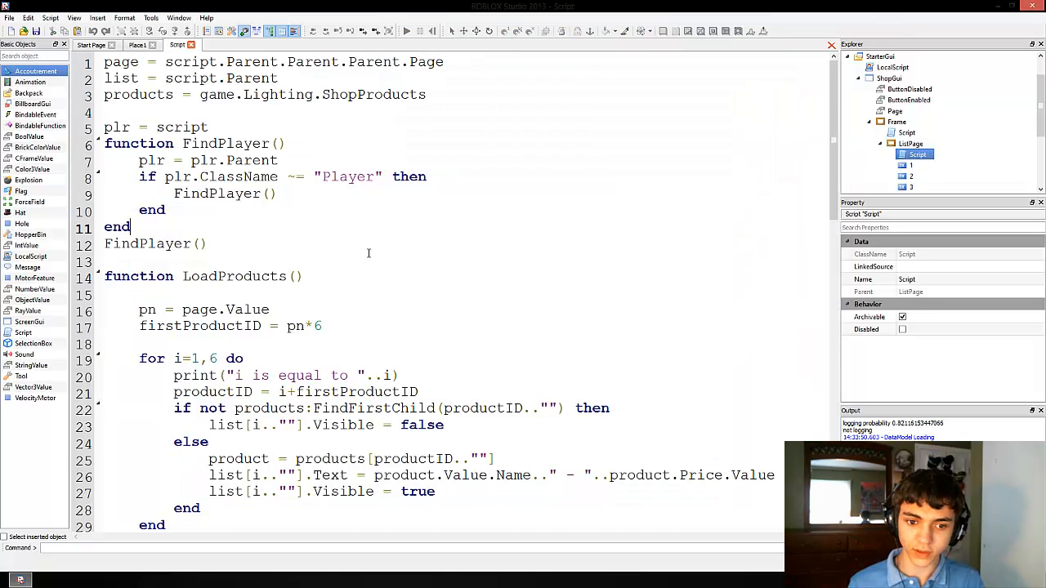
scroll(down, 3)
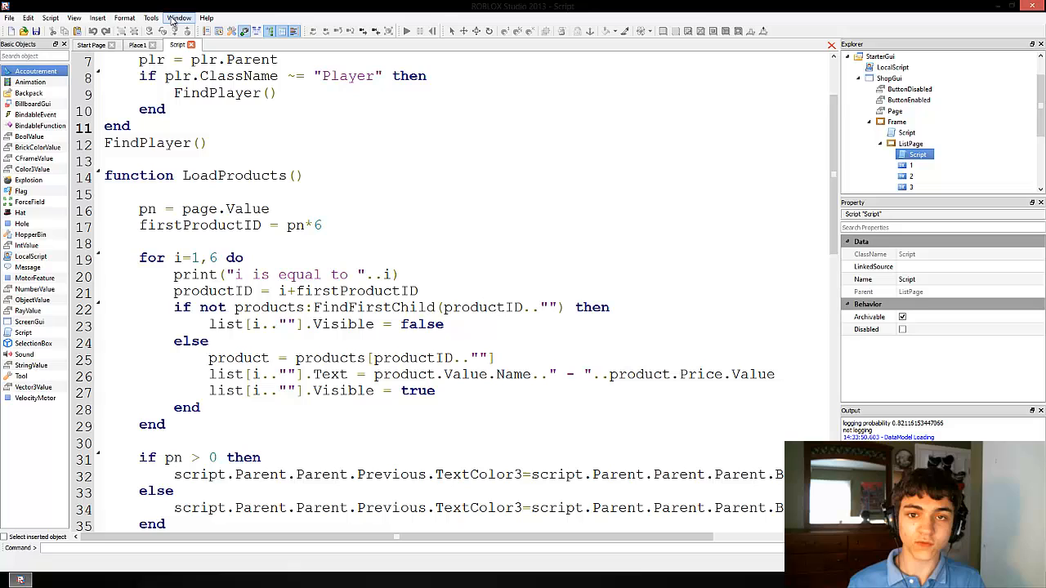
mouse_move(206, 17)
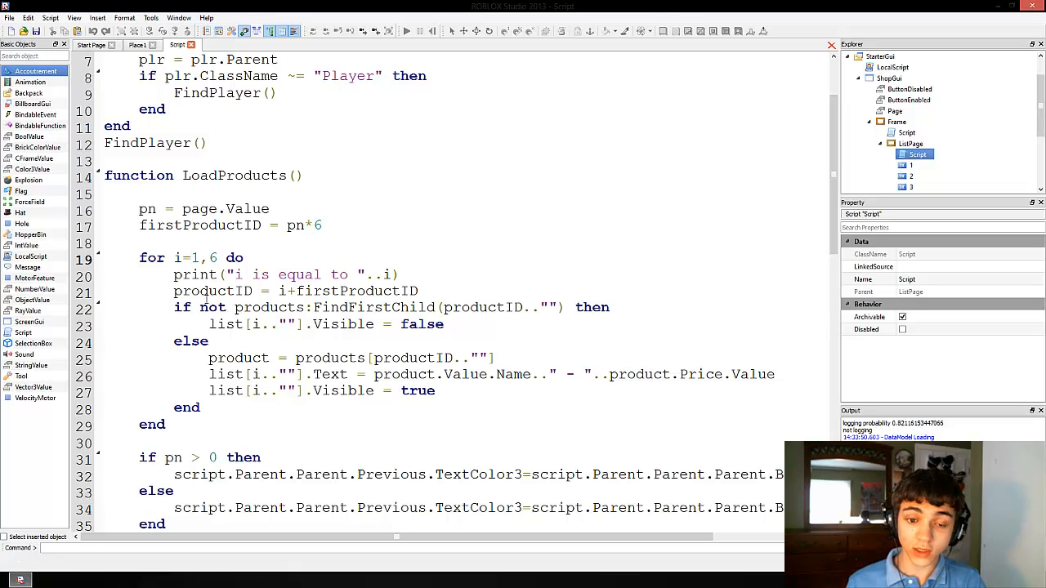
scroll(down, 3)
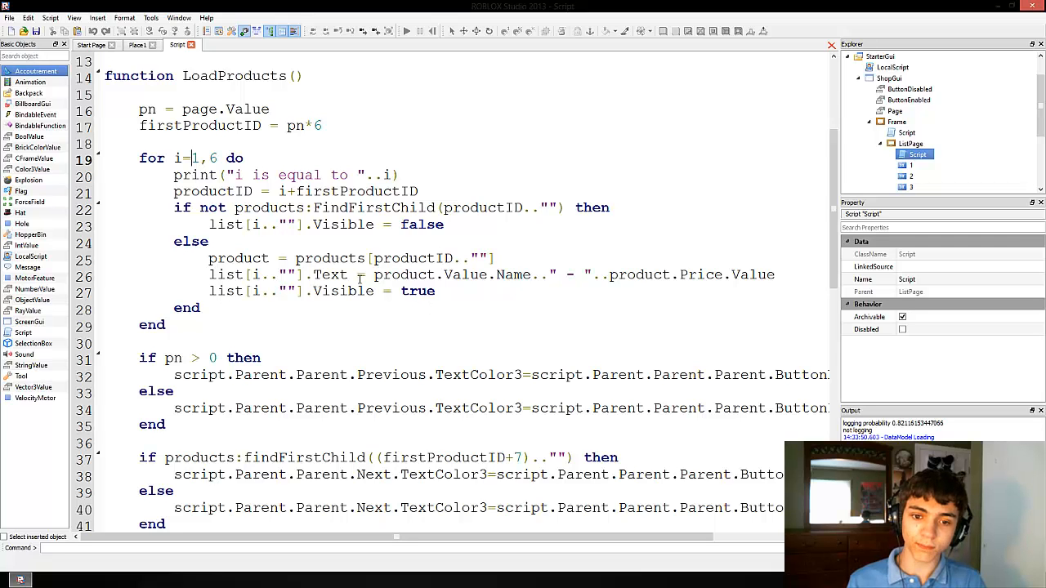
scroll(down, 3)
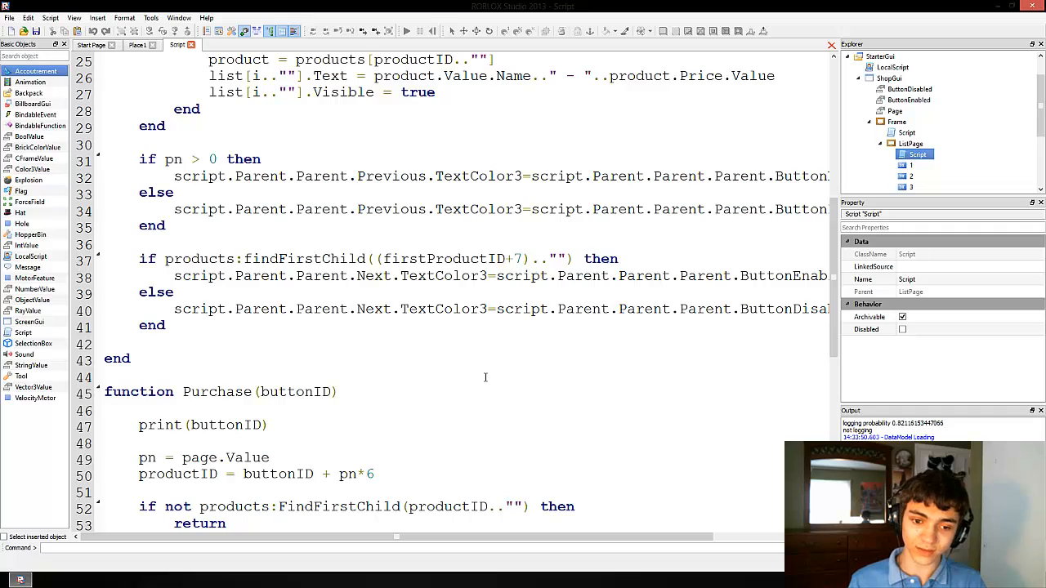
scroll(down, 3)
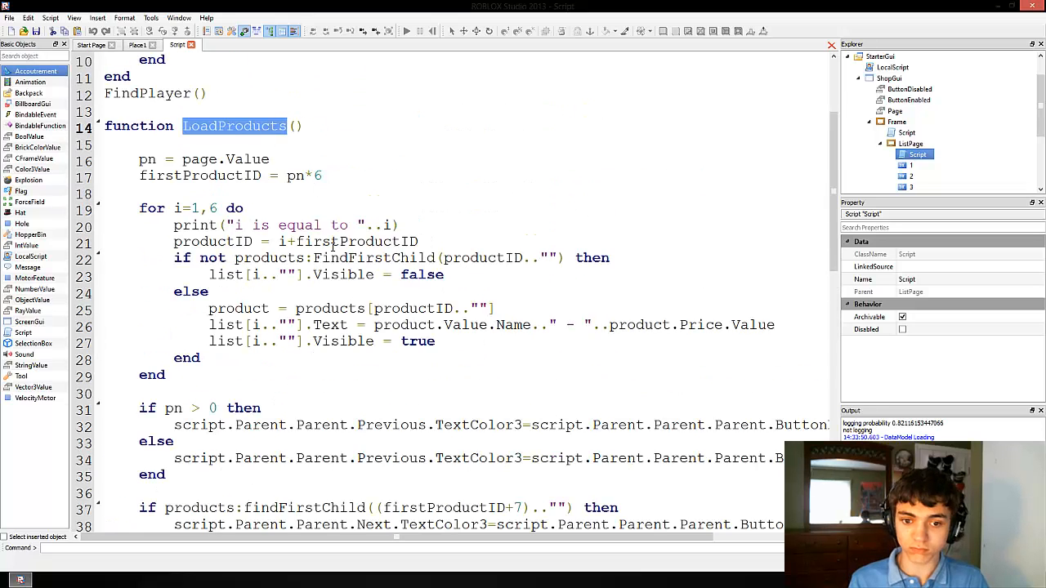
scroll(down, 3)
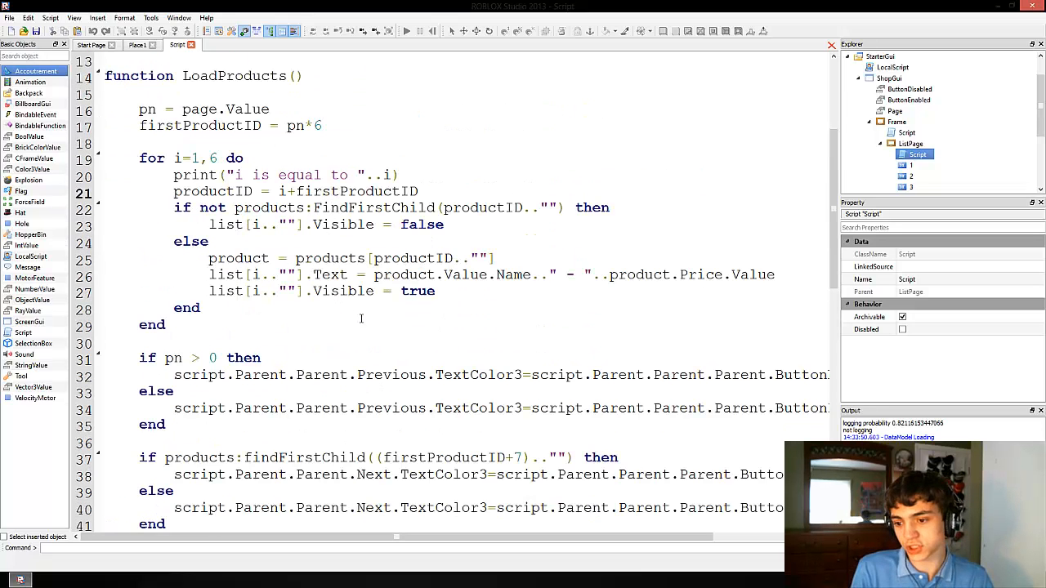
scroll(down, 3)
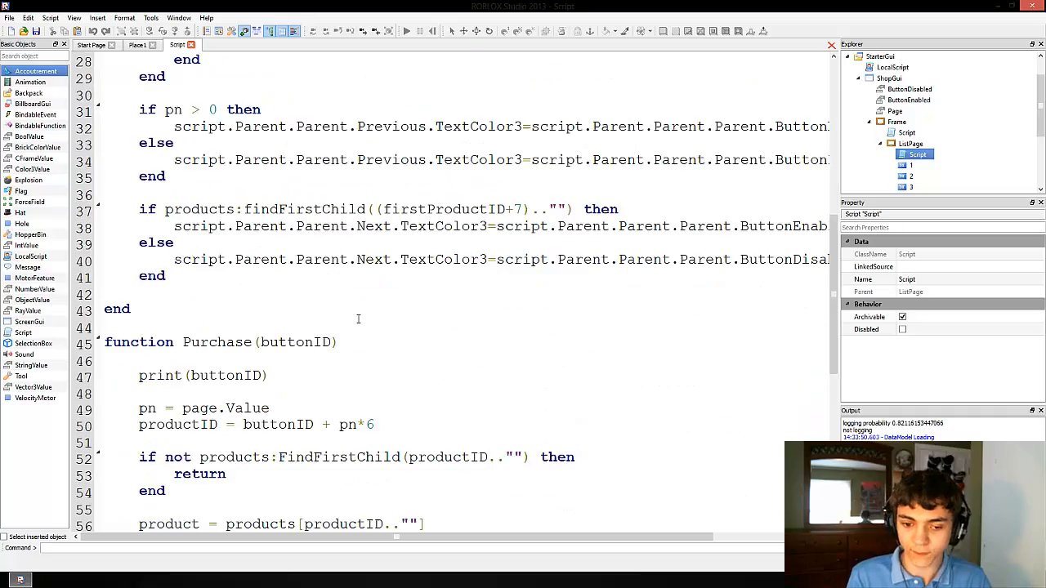
scroll(down, 3)
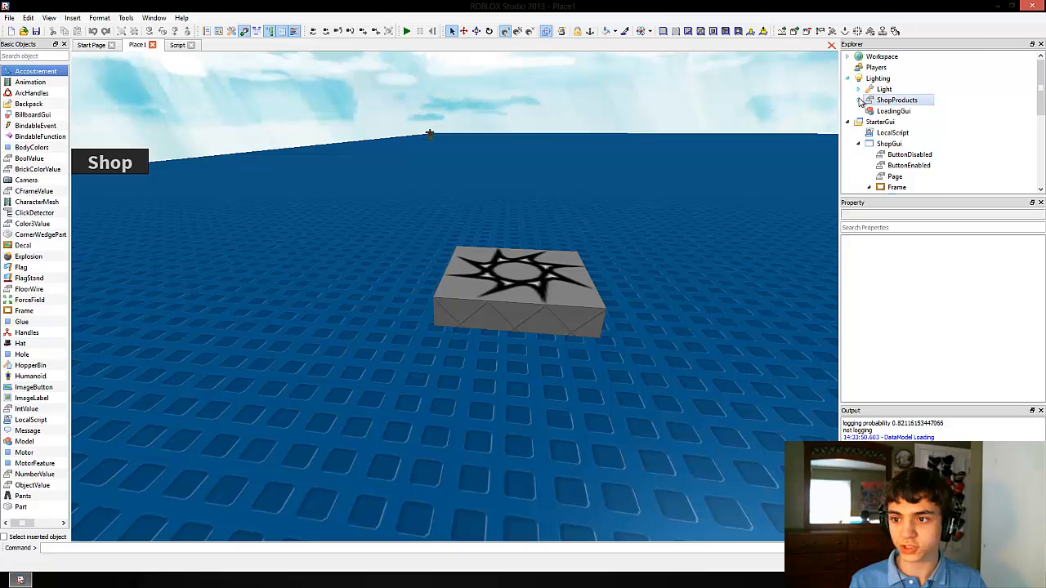
Step: Expand ShopProducts > 1 and check its Price value of 100
click(861, 99)
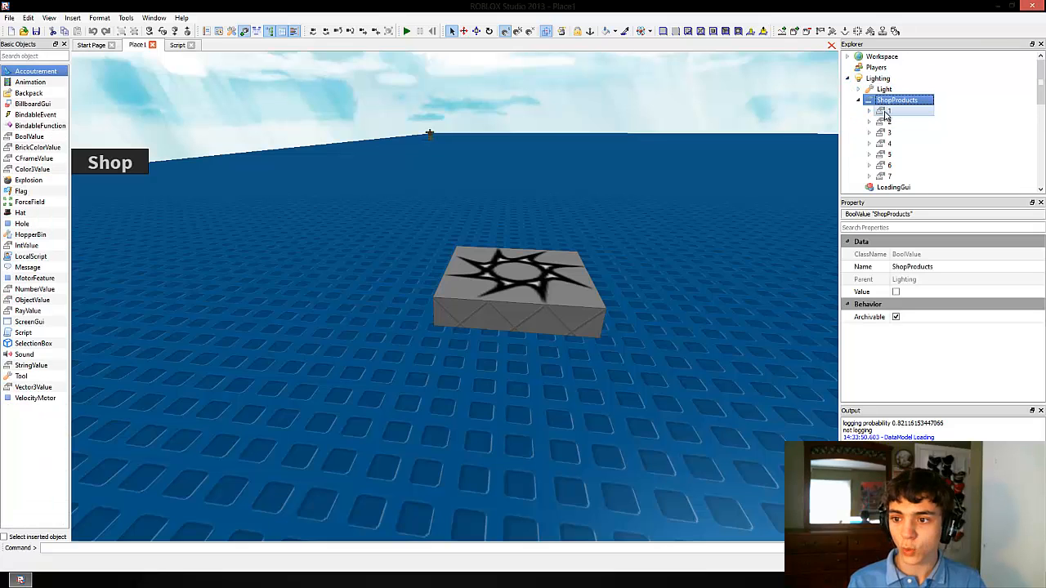
click(890, 177)
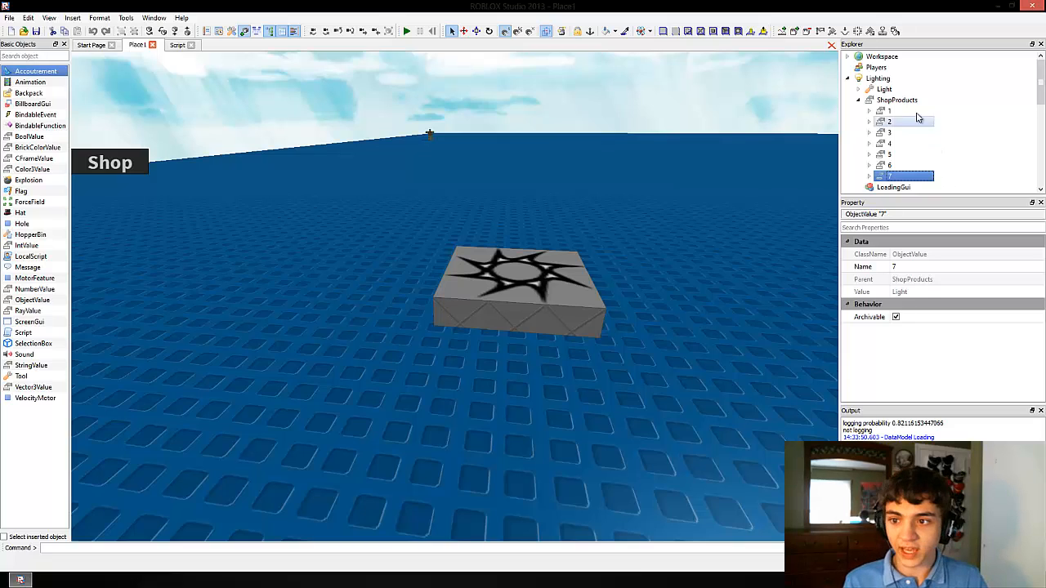
click(890, 111)
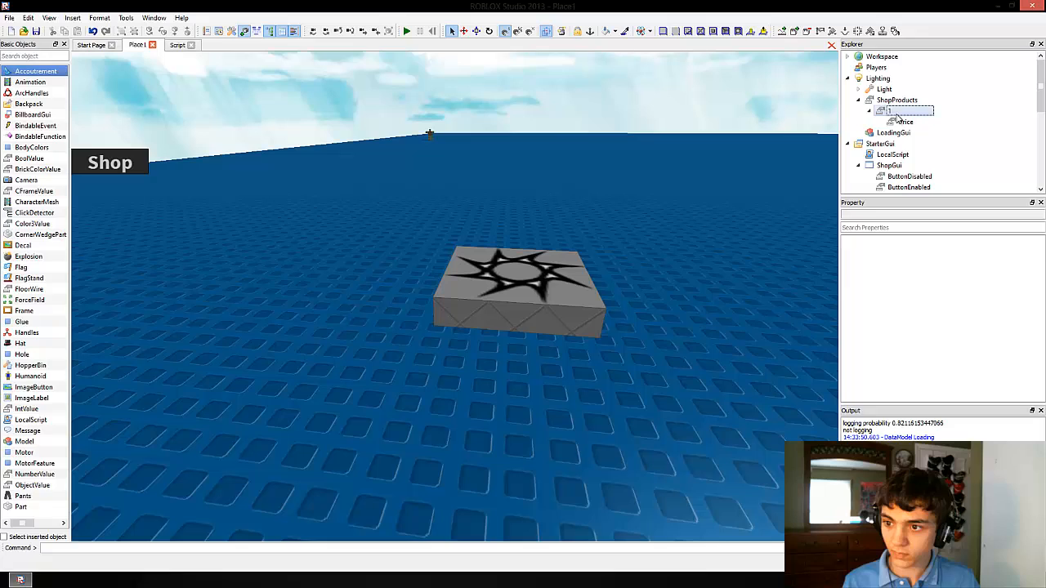
click(899, 110)
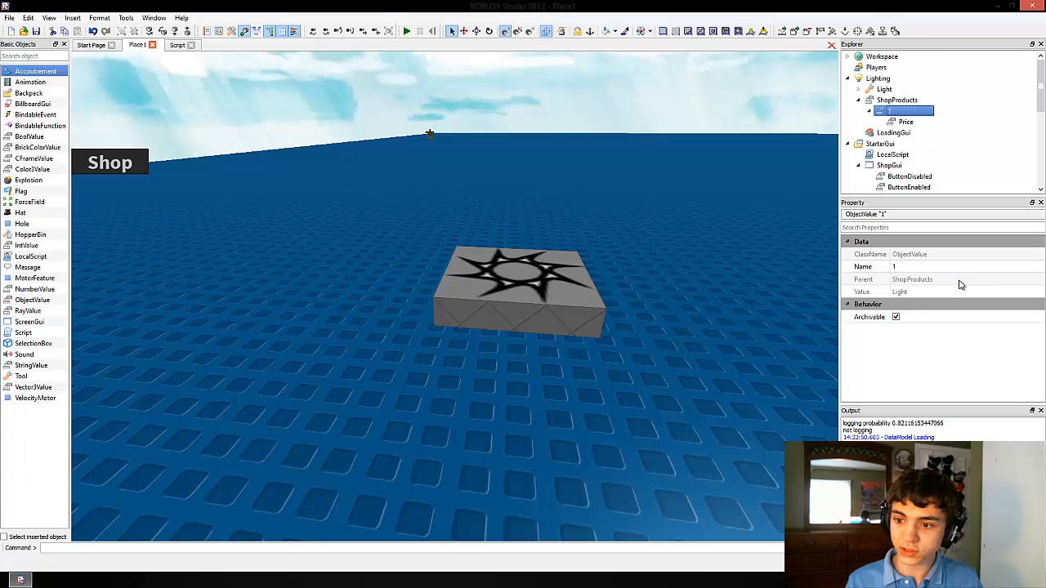
mouse_move(950, 292)
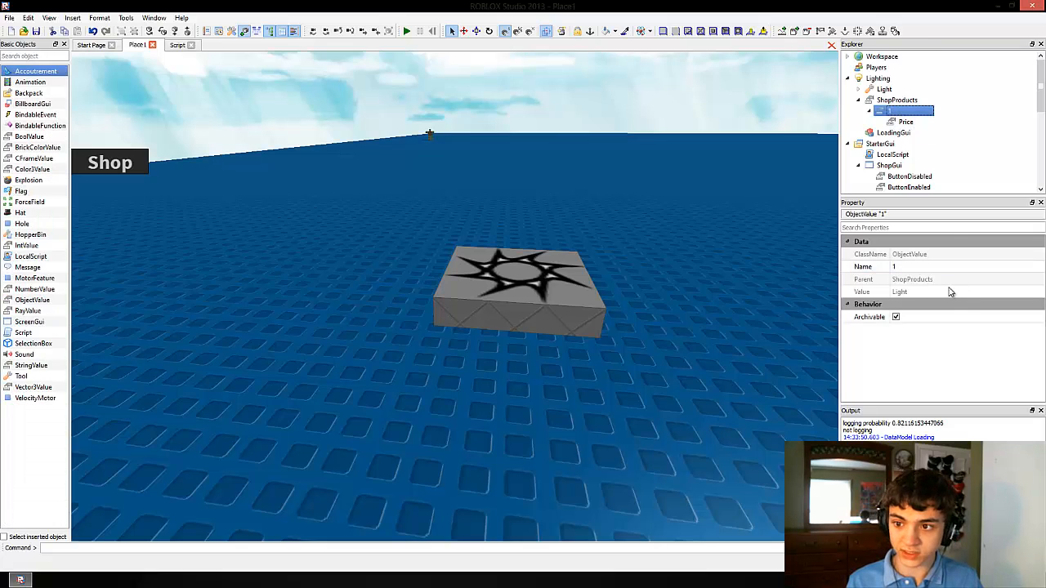
click(907, 121)
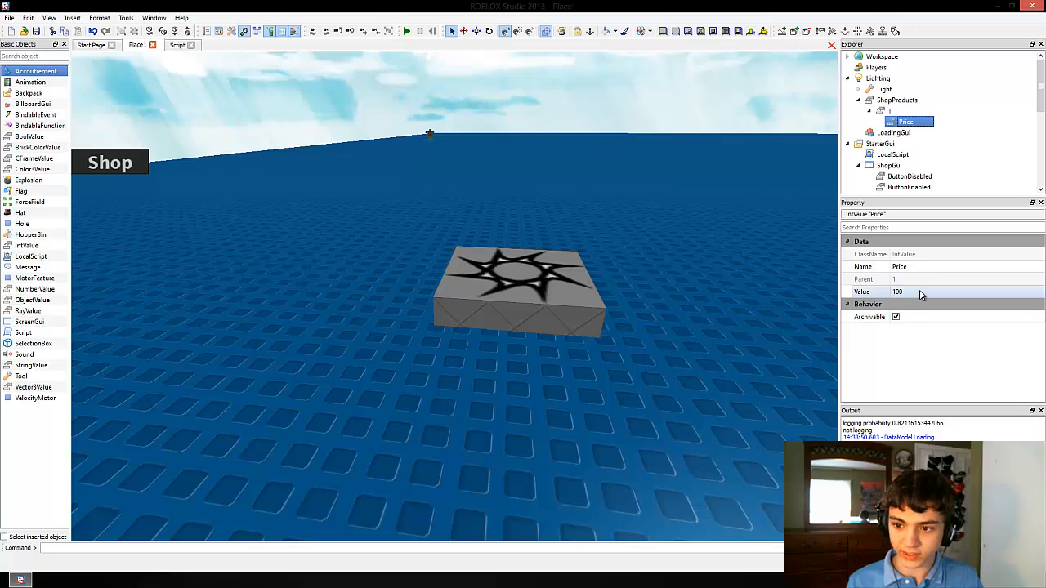
click(890, 110)
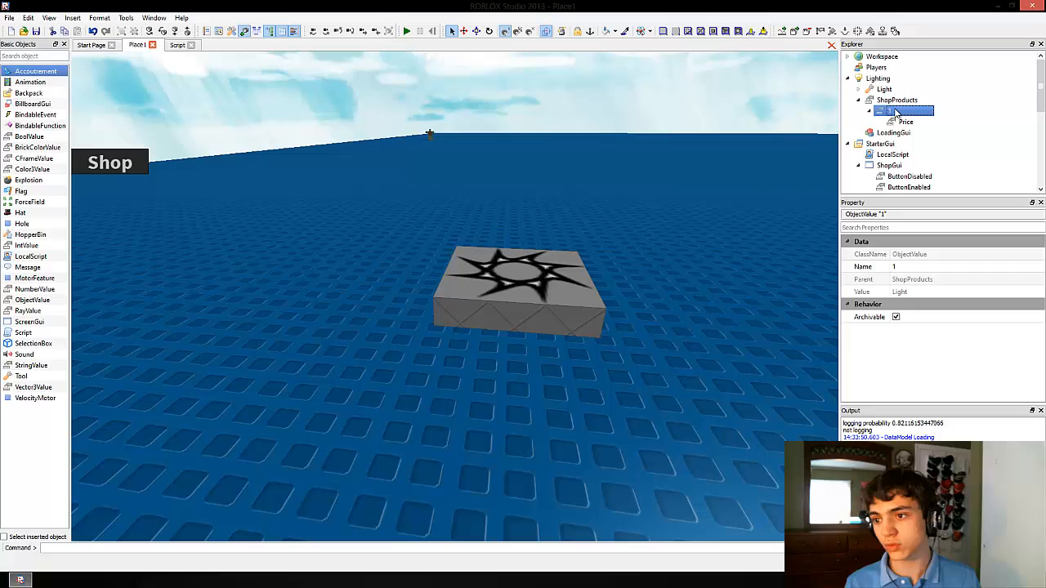
mouse_move(256, 186)
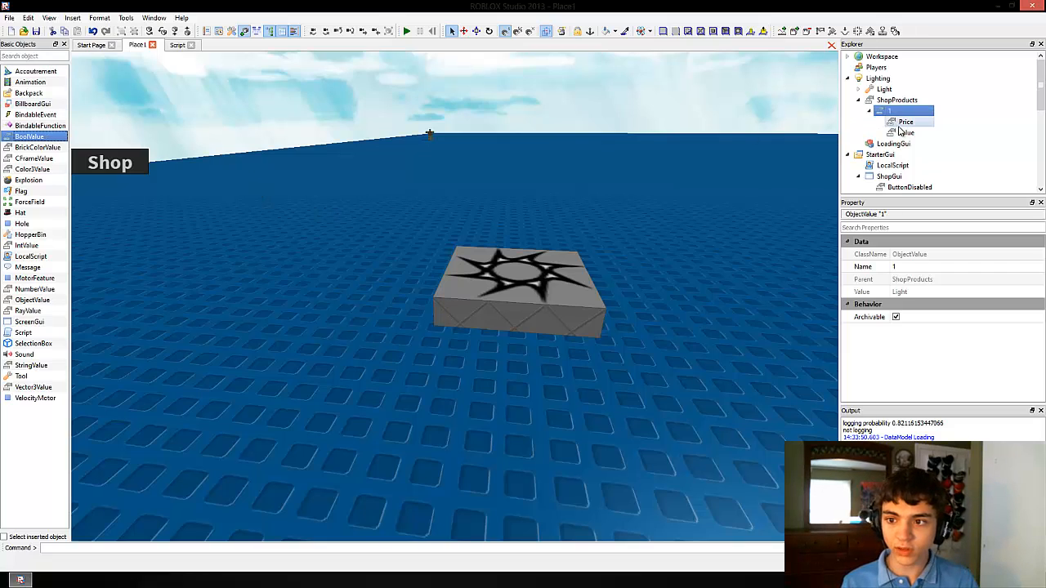
Step: Rename the new BoolValue under product 1 to InGame
click(905, 132)
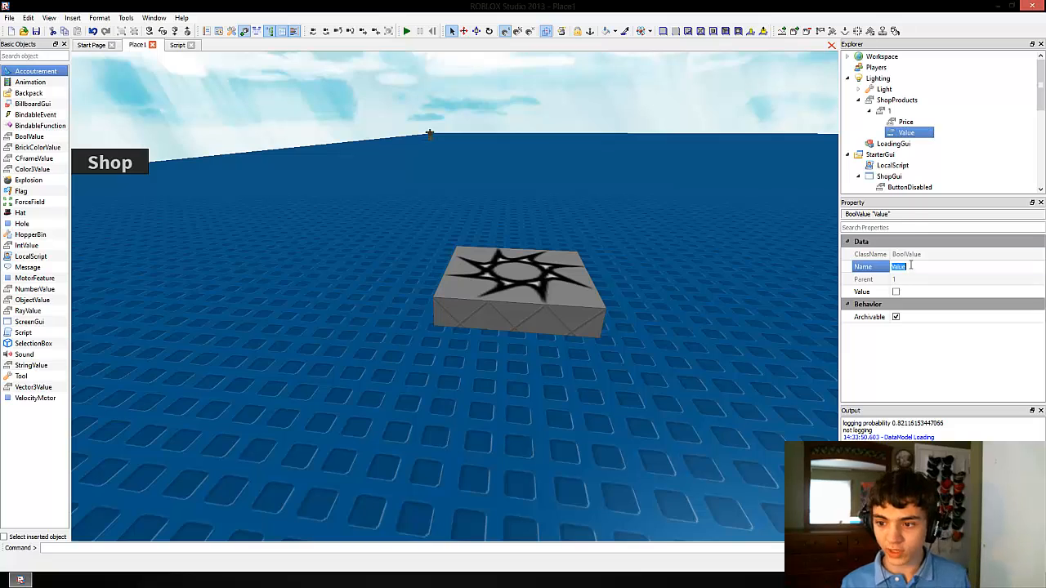
click(908, 186)
text(InGame)
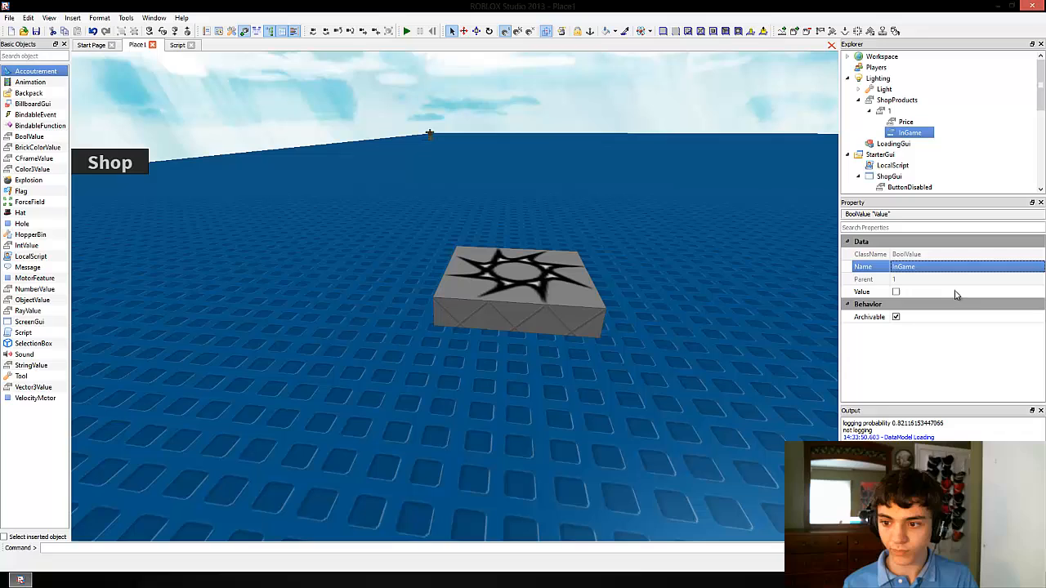
click(896, 291)
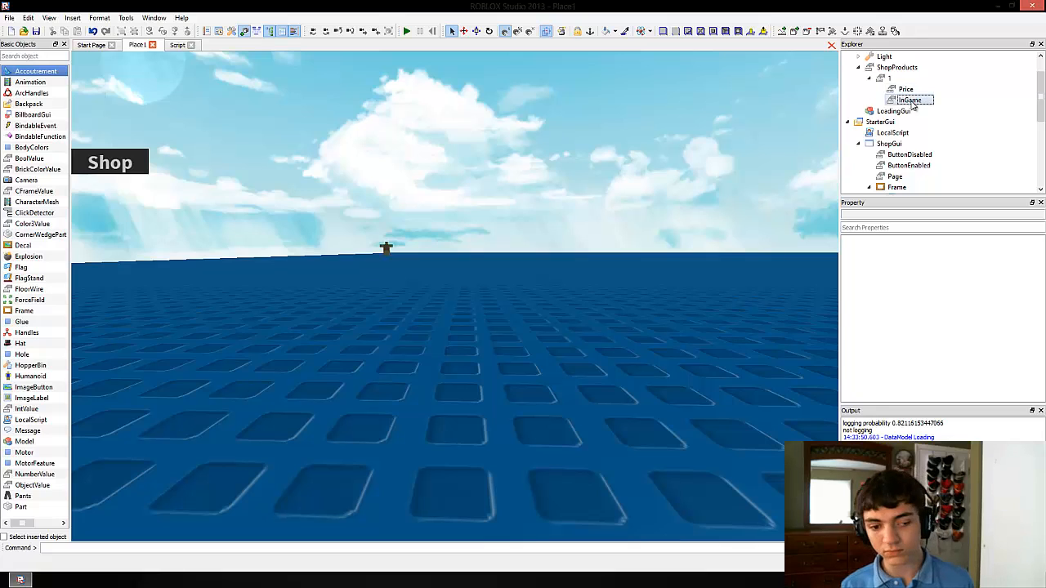
Step: Add a StringValue named Title under product 1 and return to the script
click(890, 78)
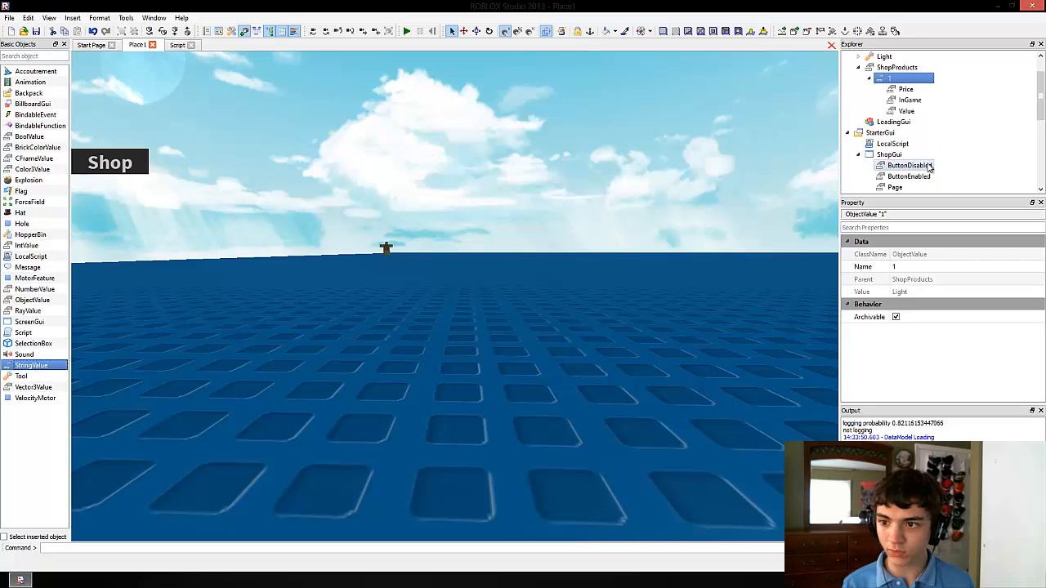
click(906, 111)
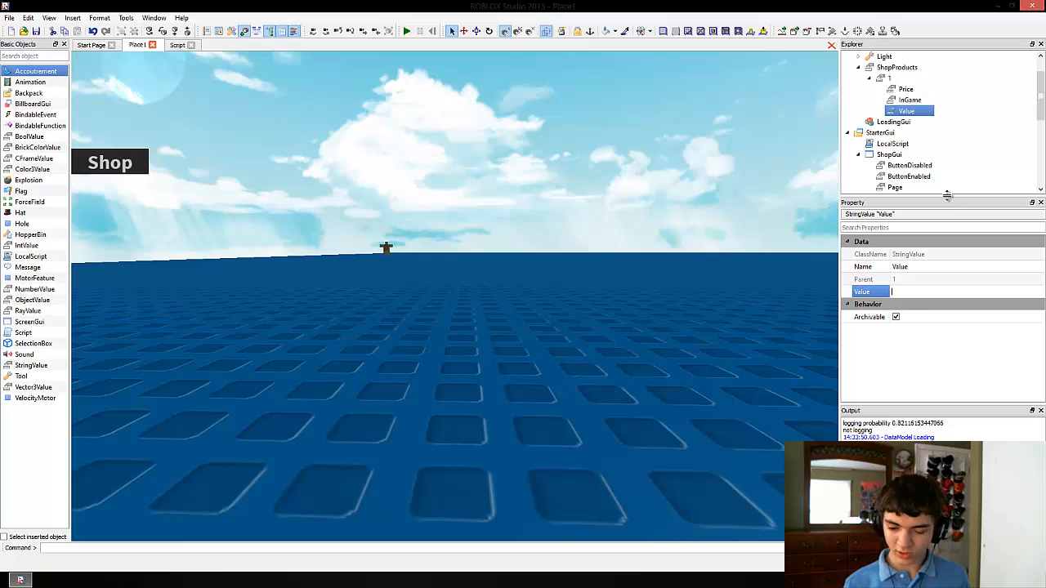
text(Title)
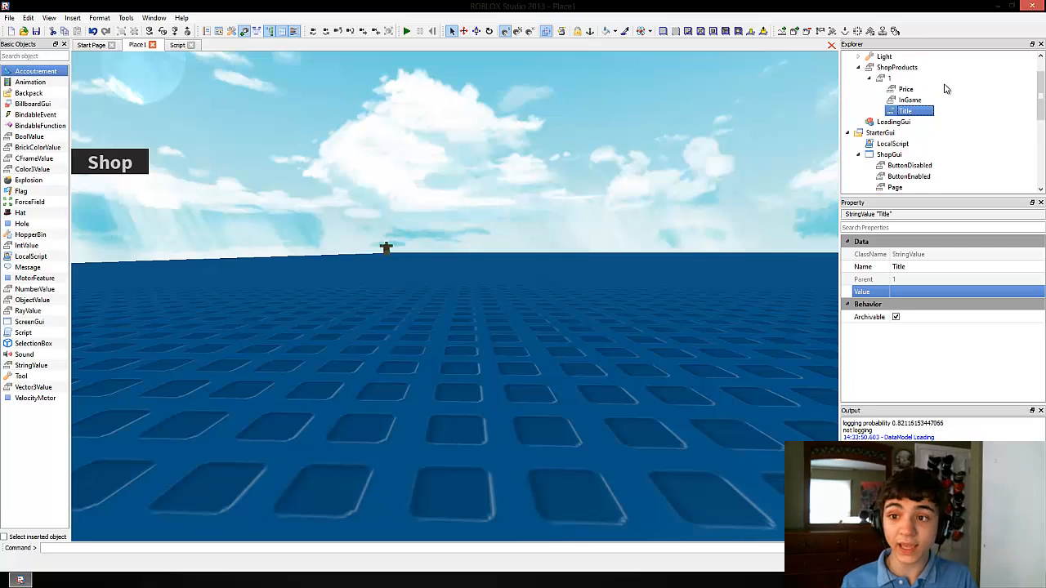
click(909, 99)
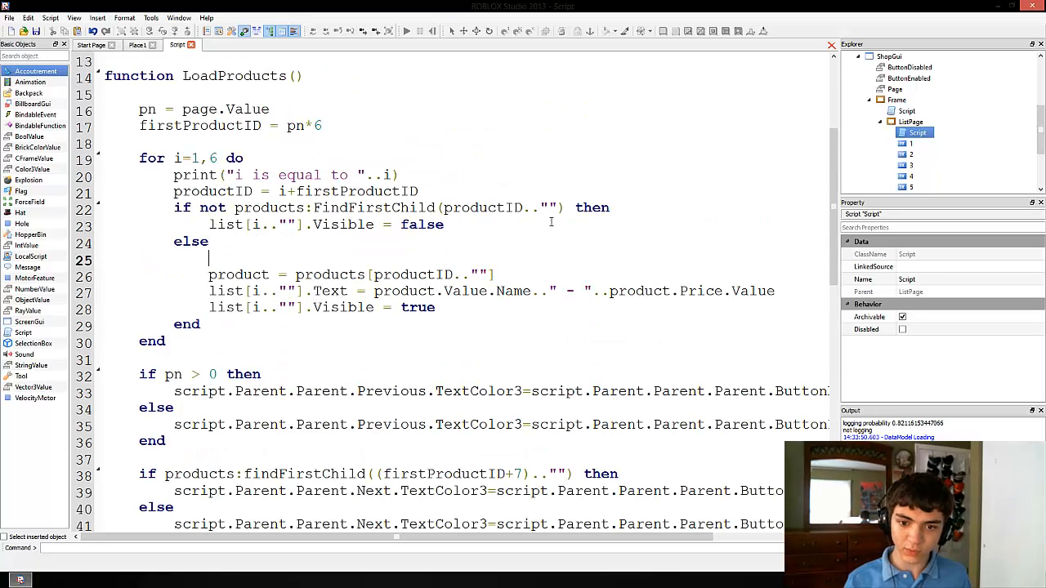
Step: Wrap the Text line in 'if product.InGame.Value then' and start an else text assignment
text(if ()
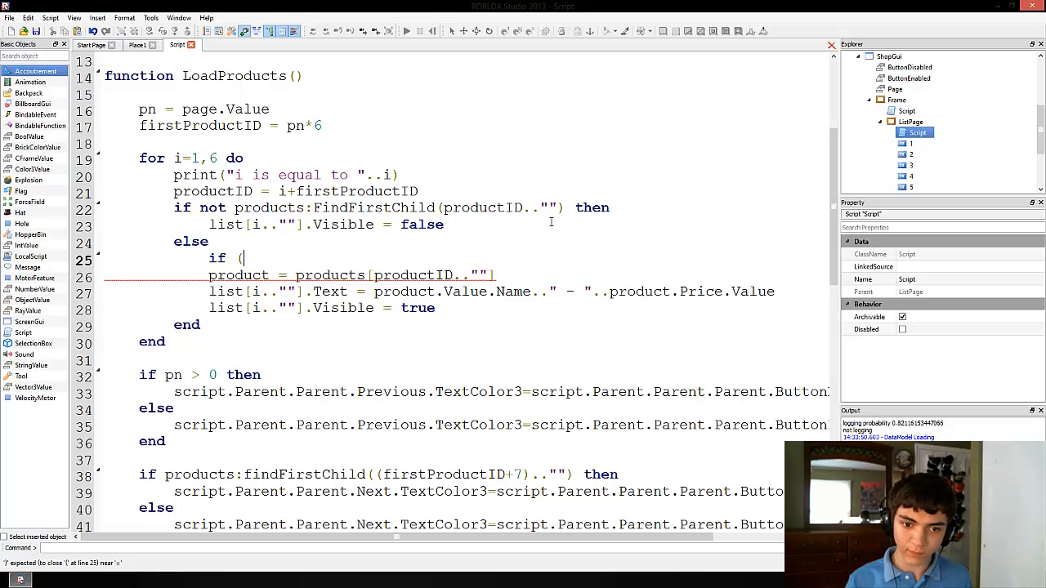
text(product)
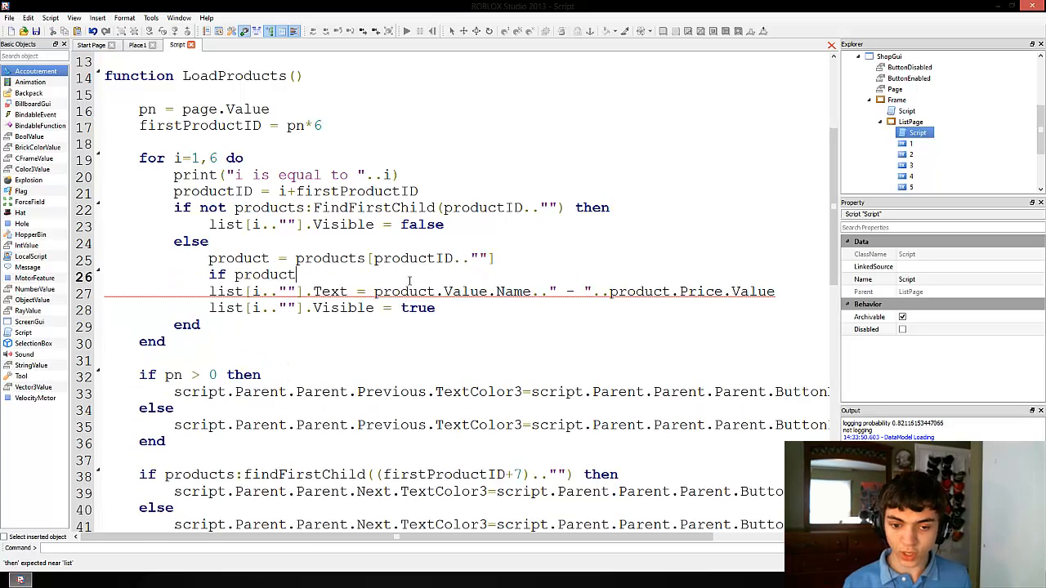
text(.)
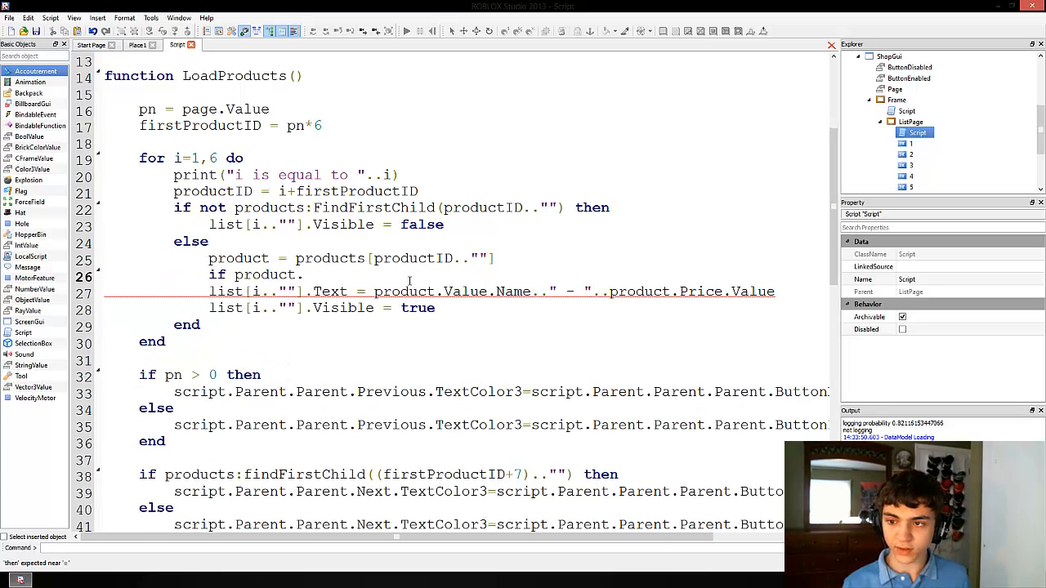
text(InGame.Vau)
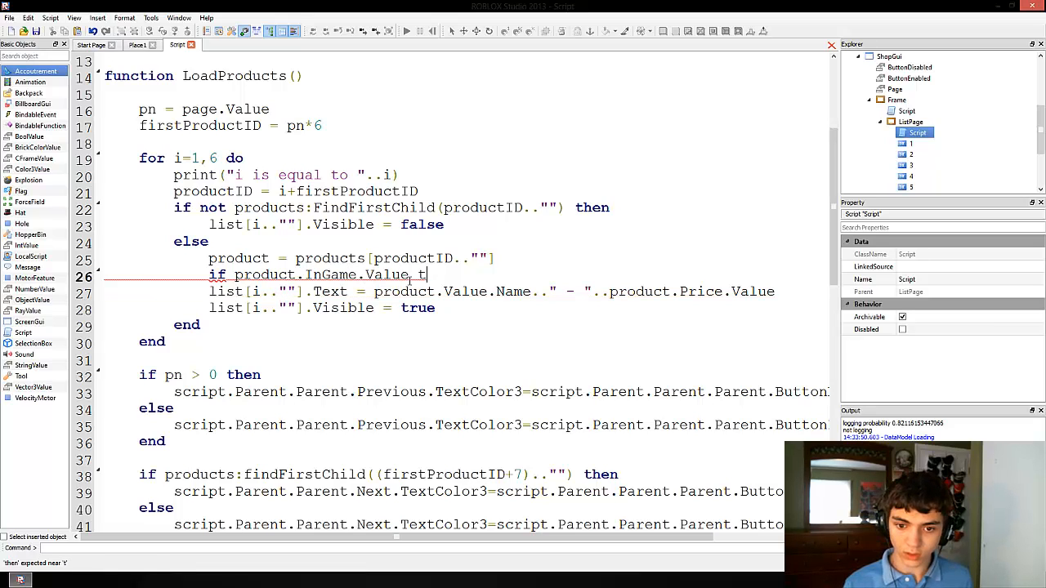
text(hen)
text(list)
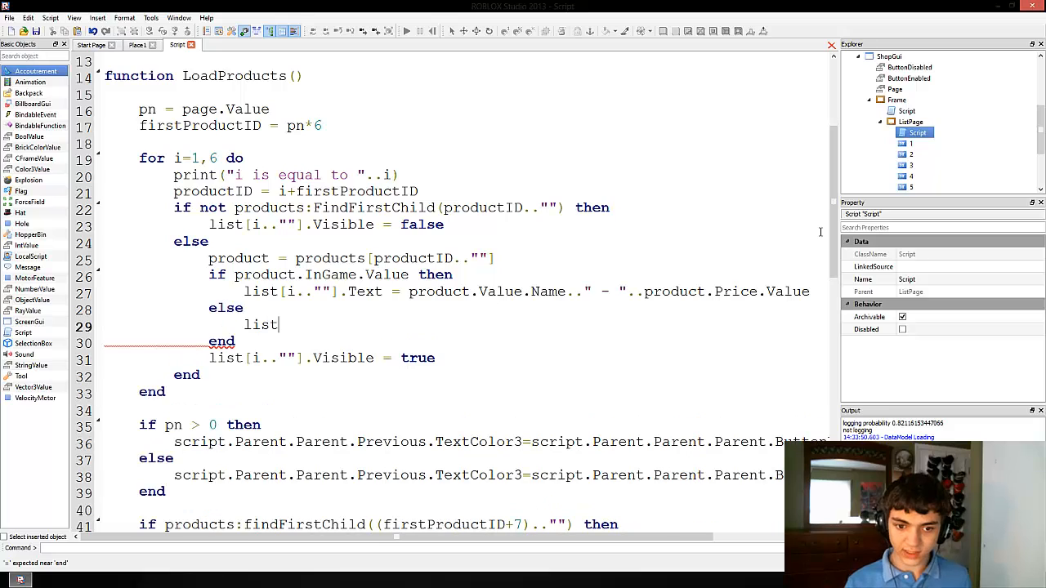
text([i..""].T)
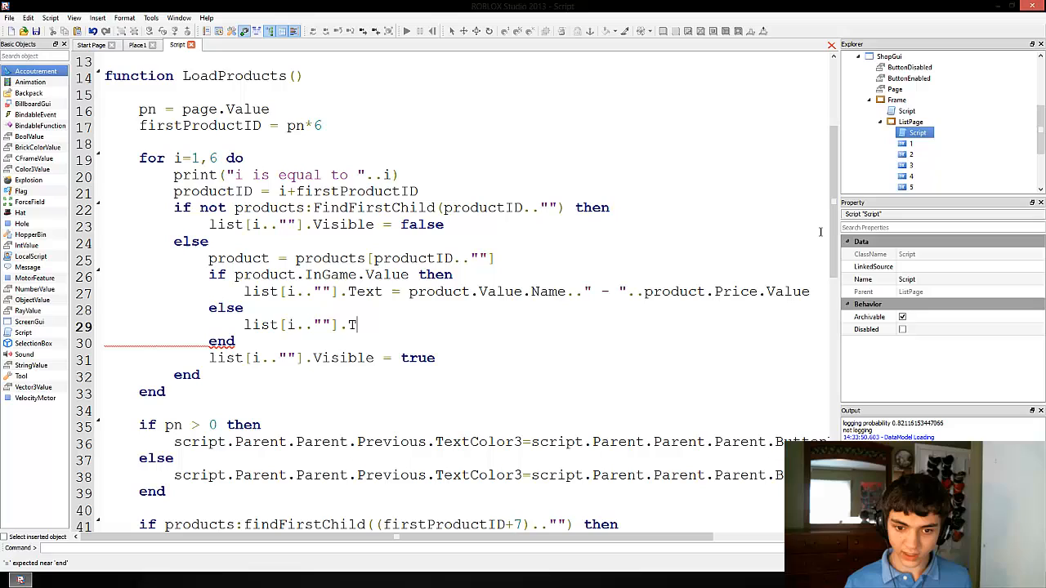
right_click(441, 160)
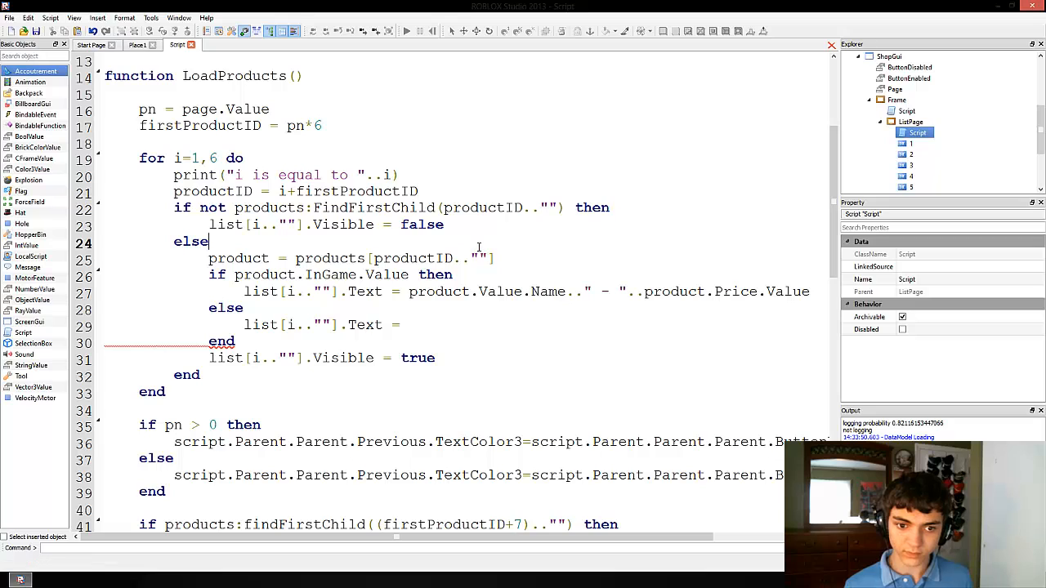
text(button =)
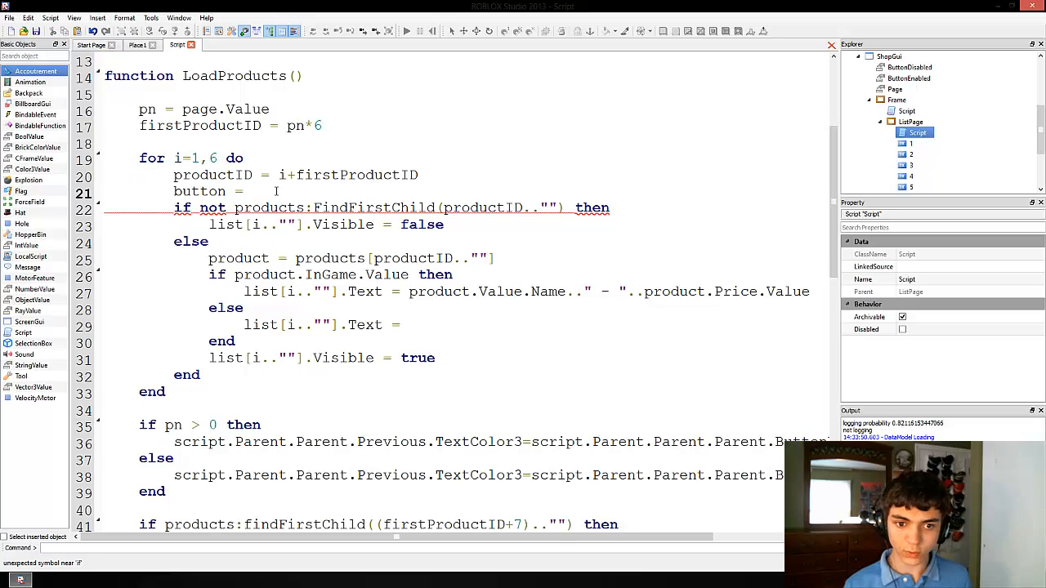
Step: Set else text to product.Title.Value .. ' - ' .. product.Price.Value .. ' ROBUX'
text(list[i..")
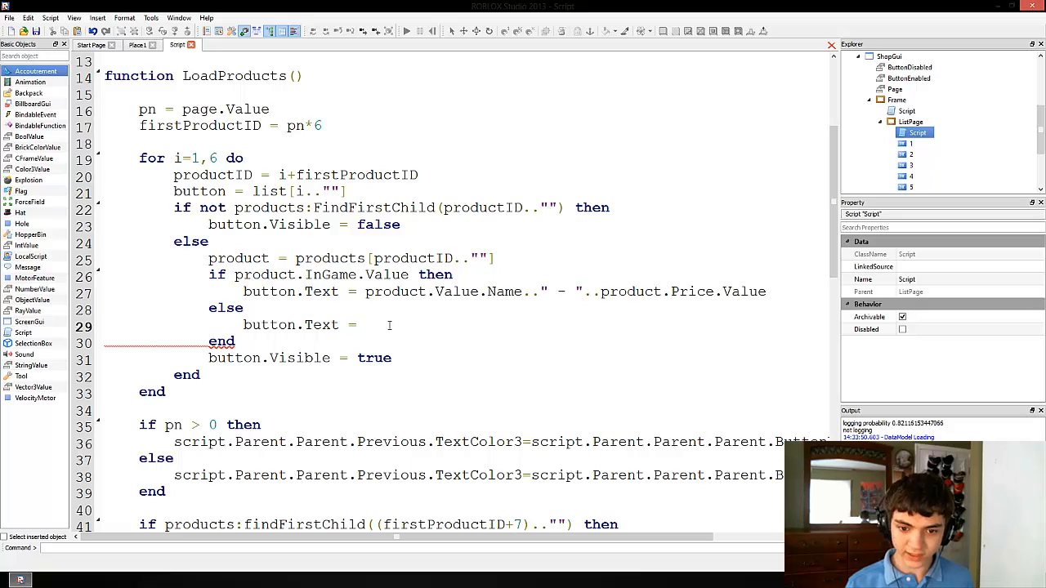
text(product.)
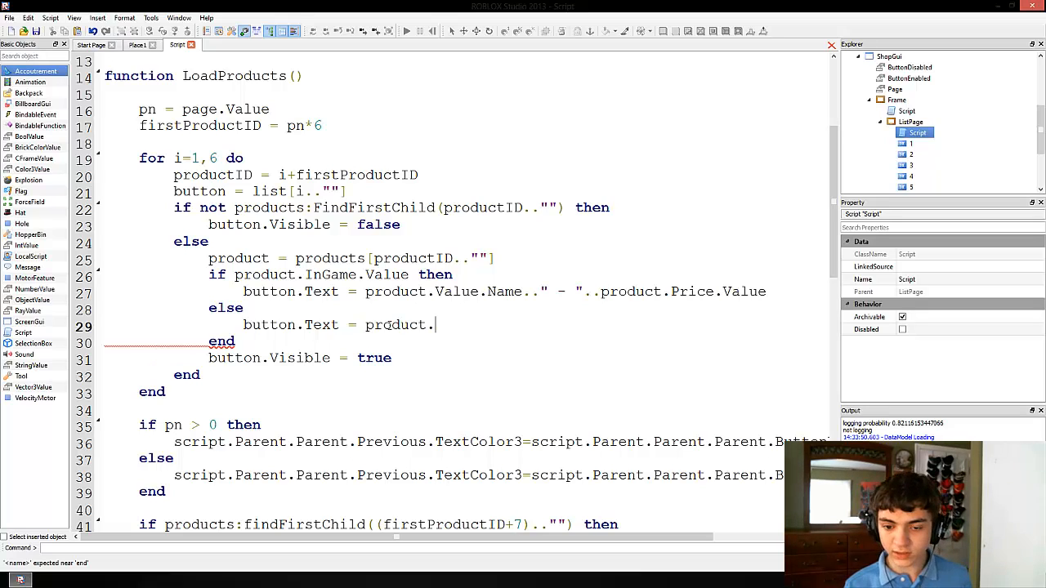
text(T)
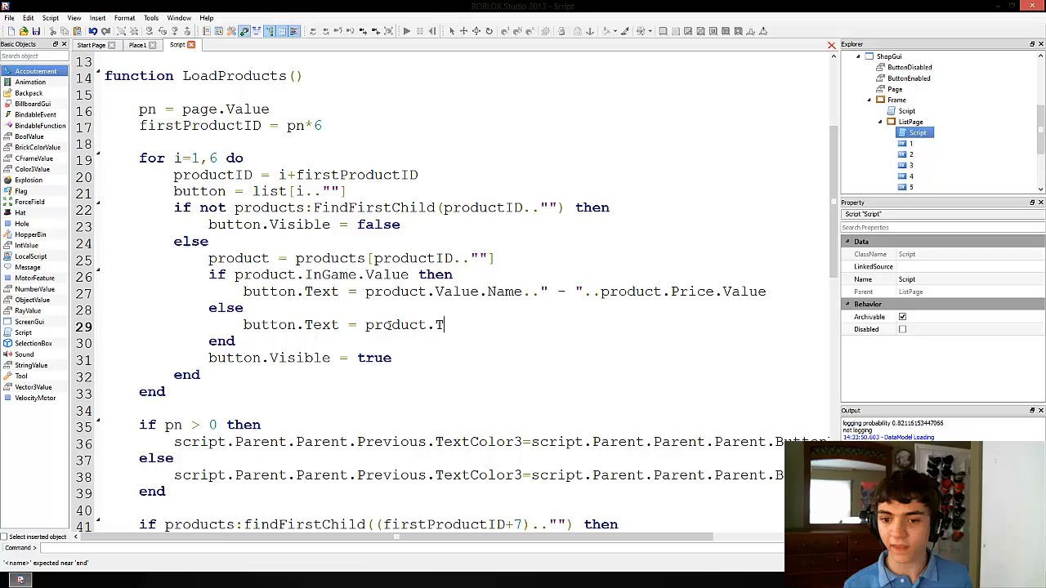
text(itle.Value..")
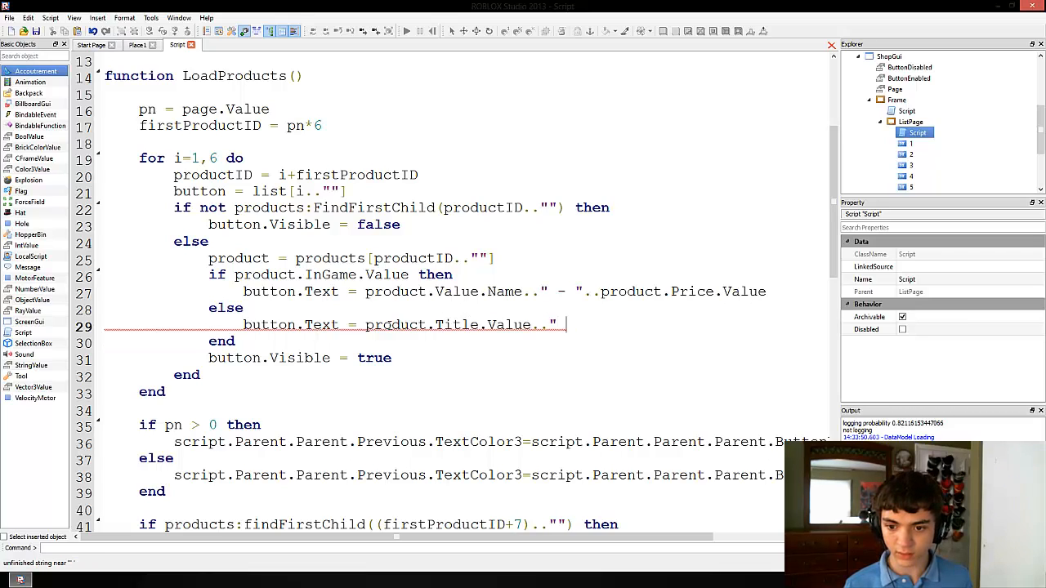
text(- "..)
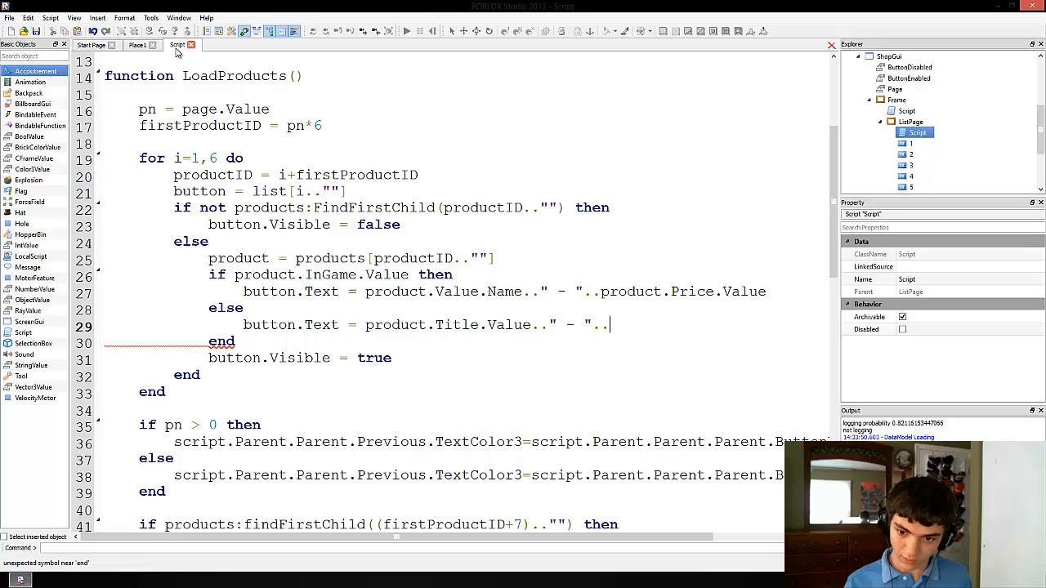
text(product.Price.Value//)
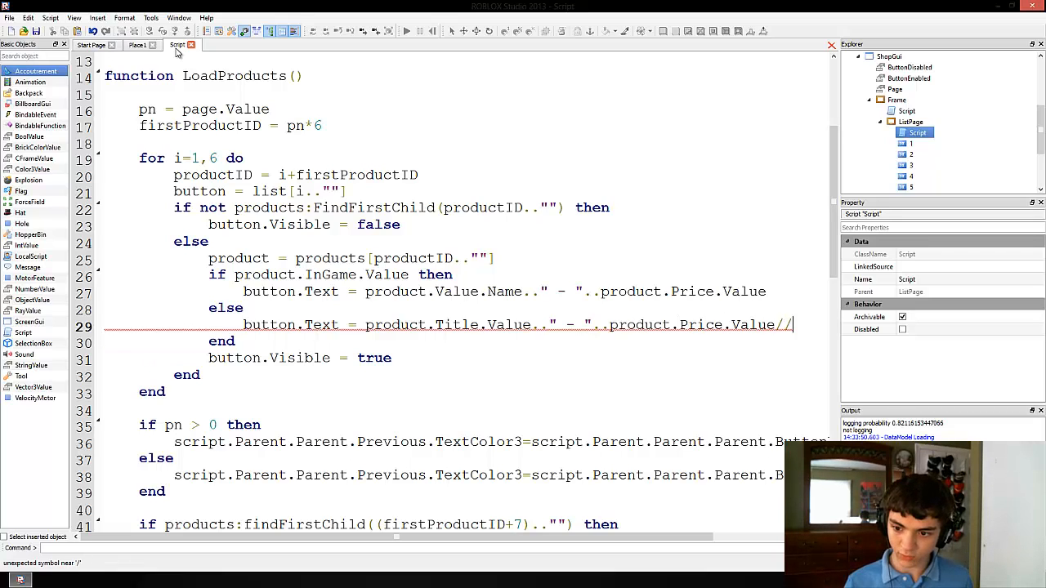
text(." R)
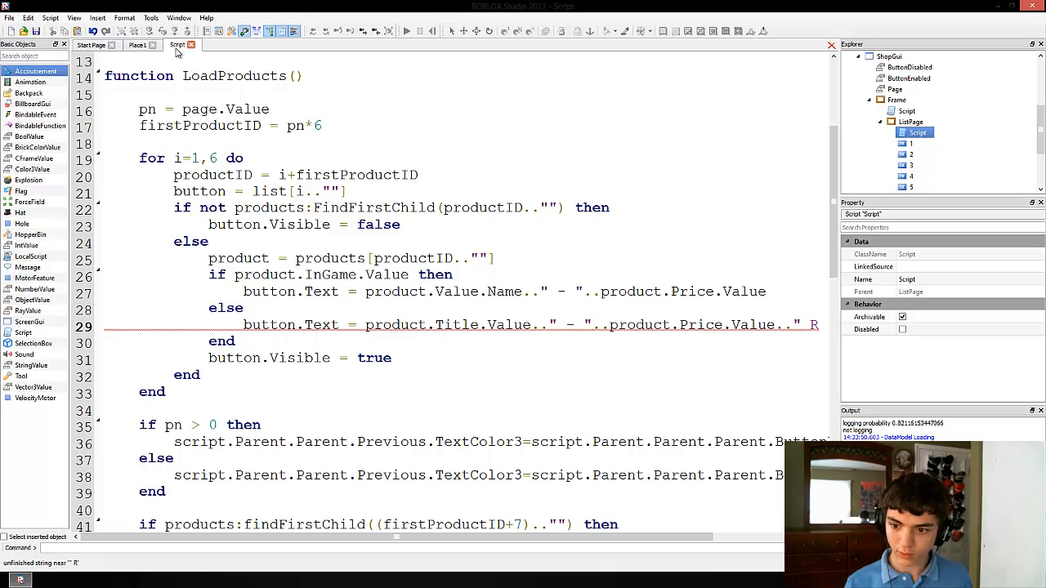
text(ROBUX")
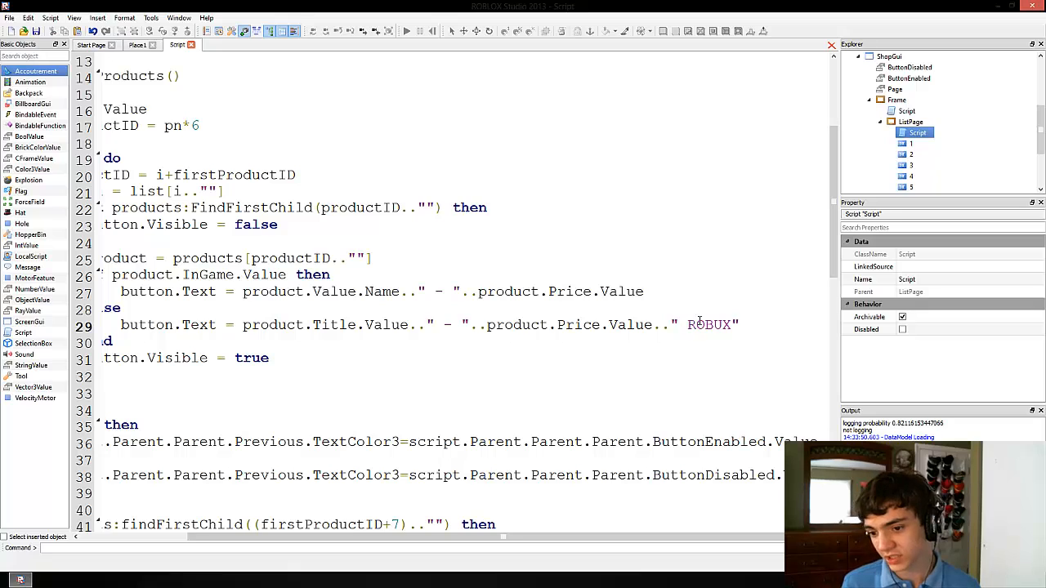
double_click(709, 324)
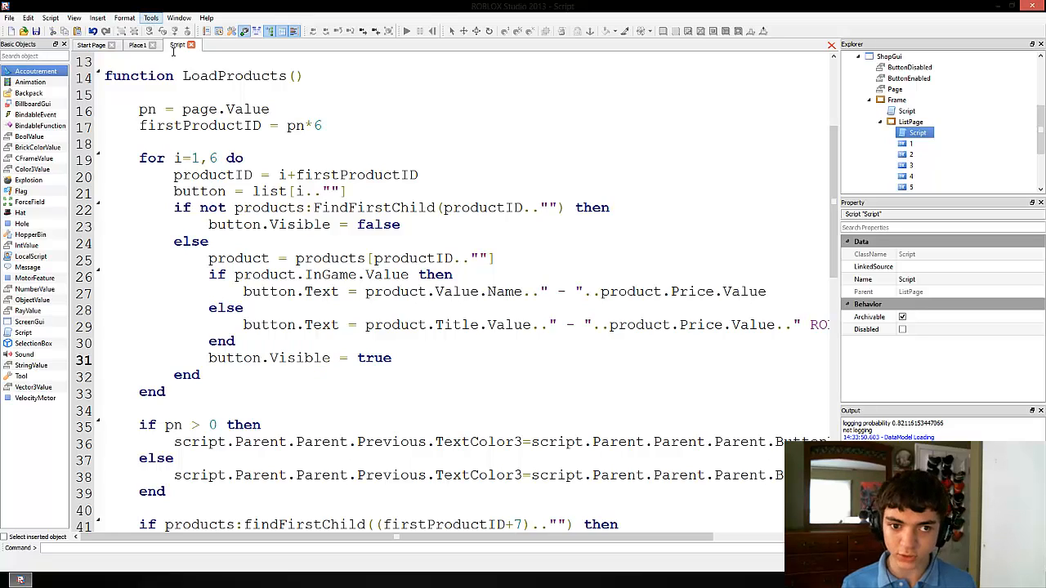
Step: Wrap Purchase's price check, cloning and points code in 'if product.InGame.Value then ... end'
scroll(down, 3)
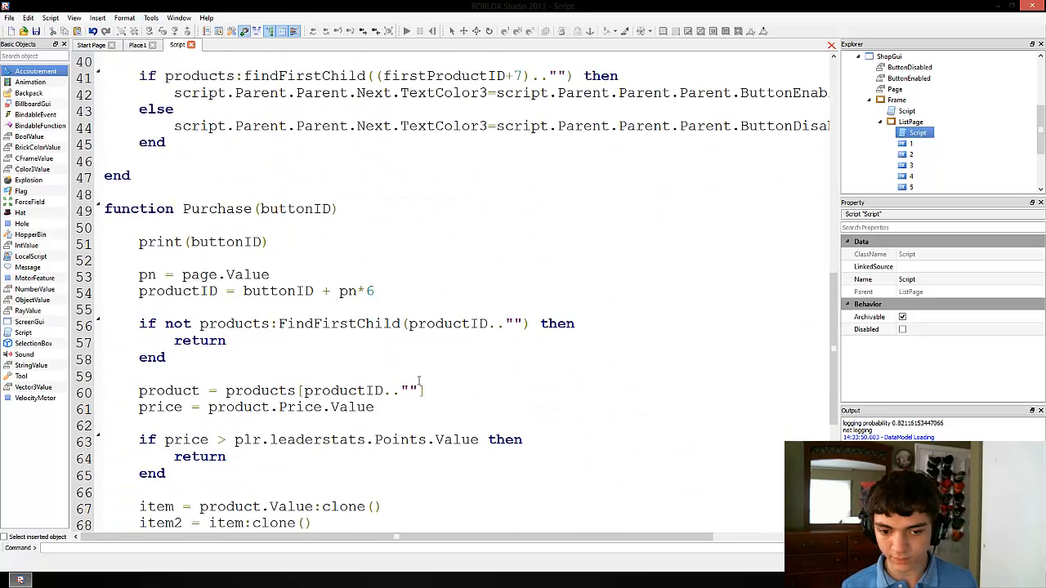
scroll(down, 3)
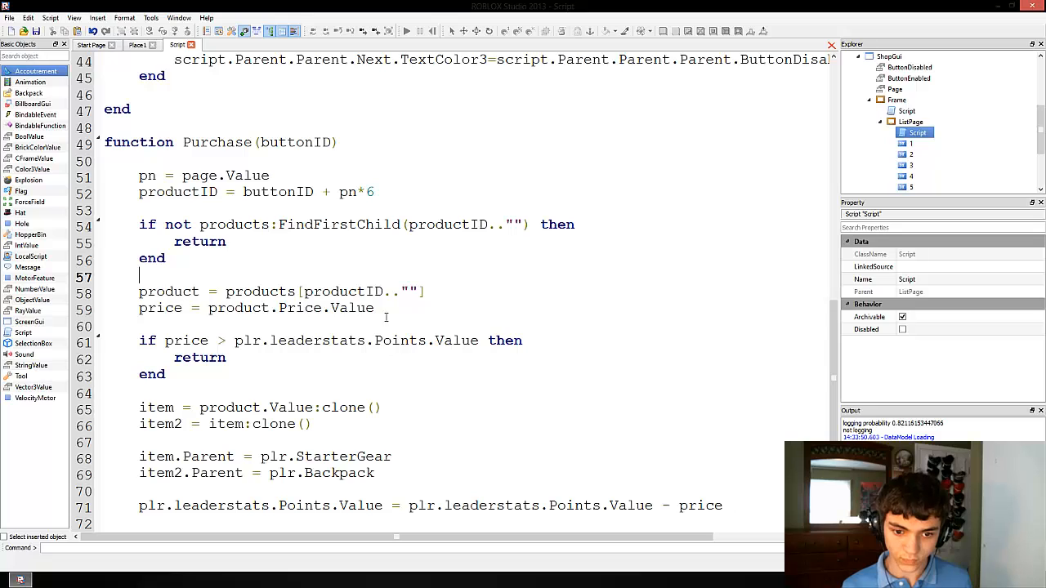
scroll(down, 3)
text(if ()
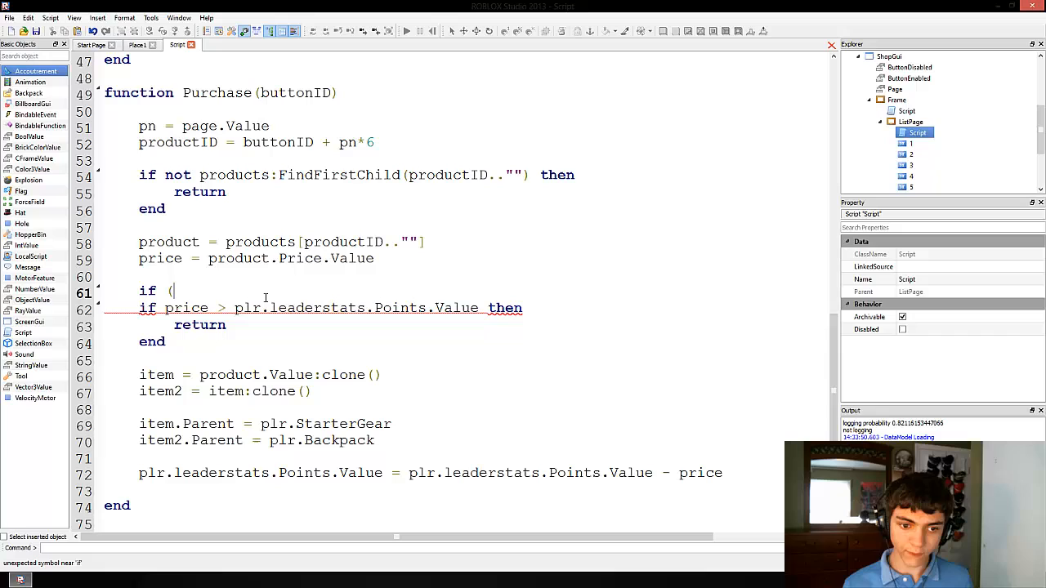
text(product.InGame.Value th)
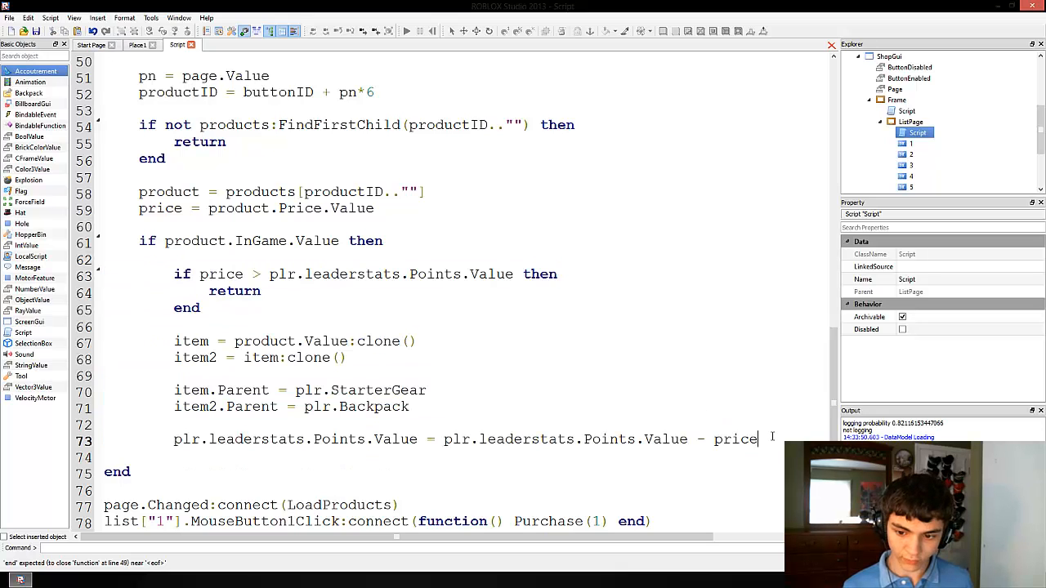
text(end)
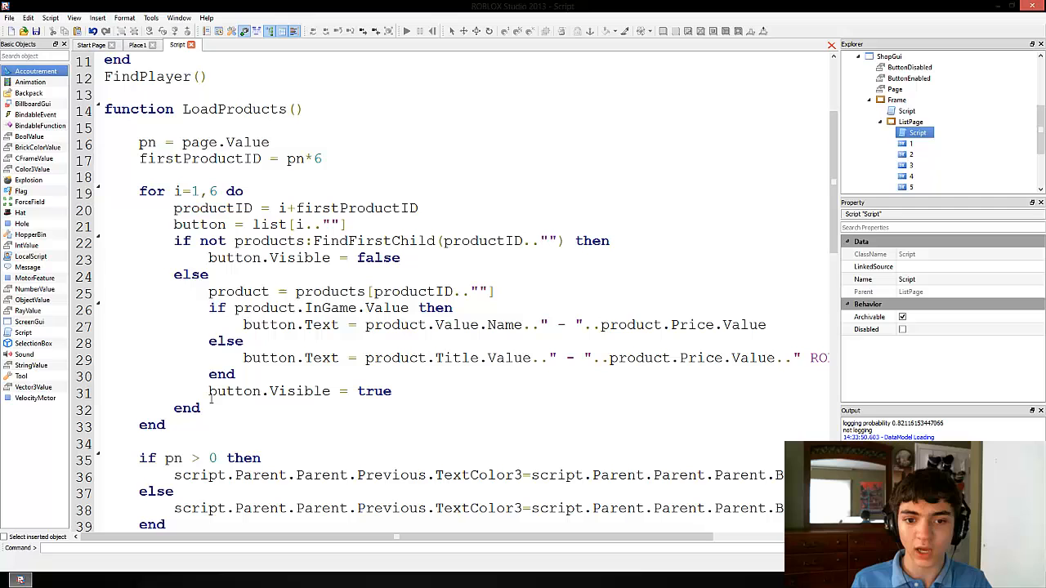
scroll(down, 3)
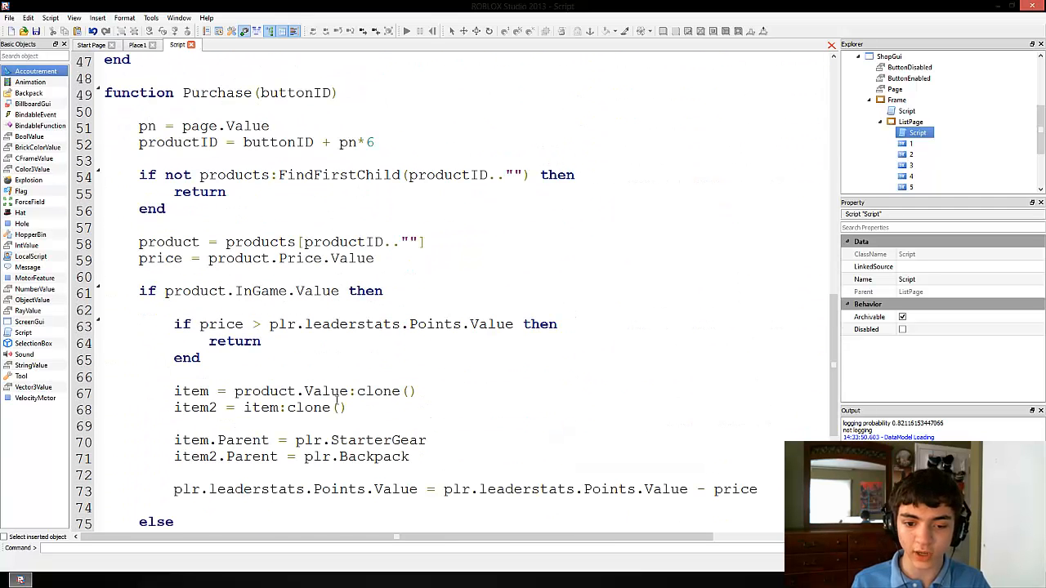